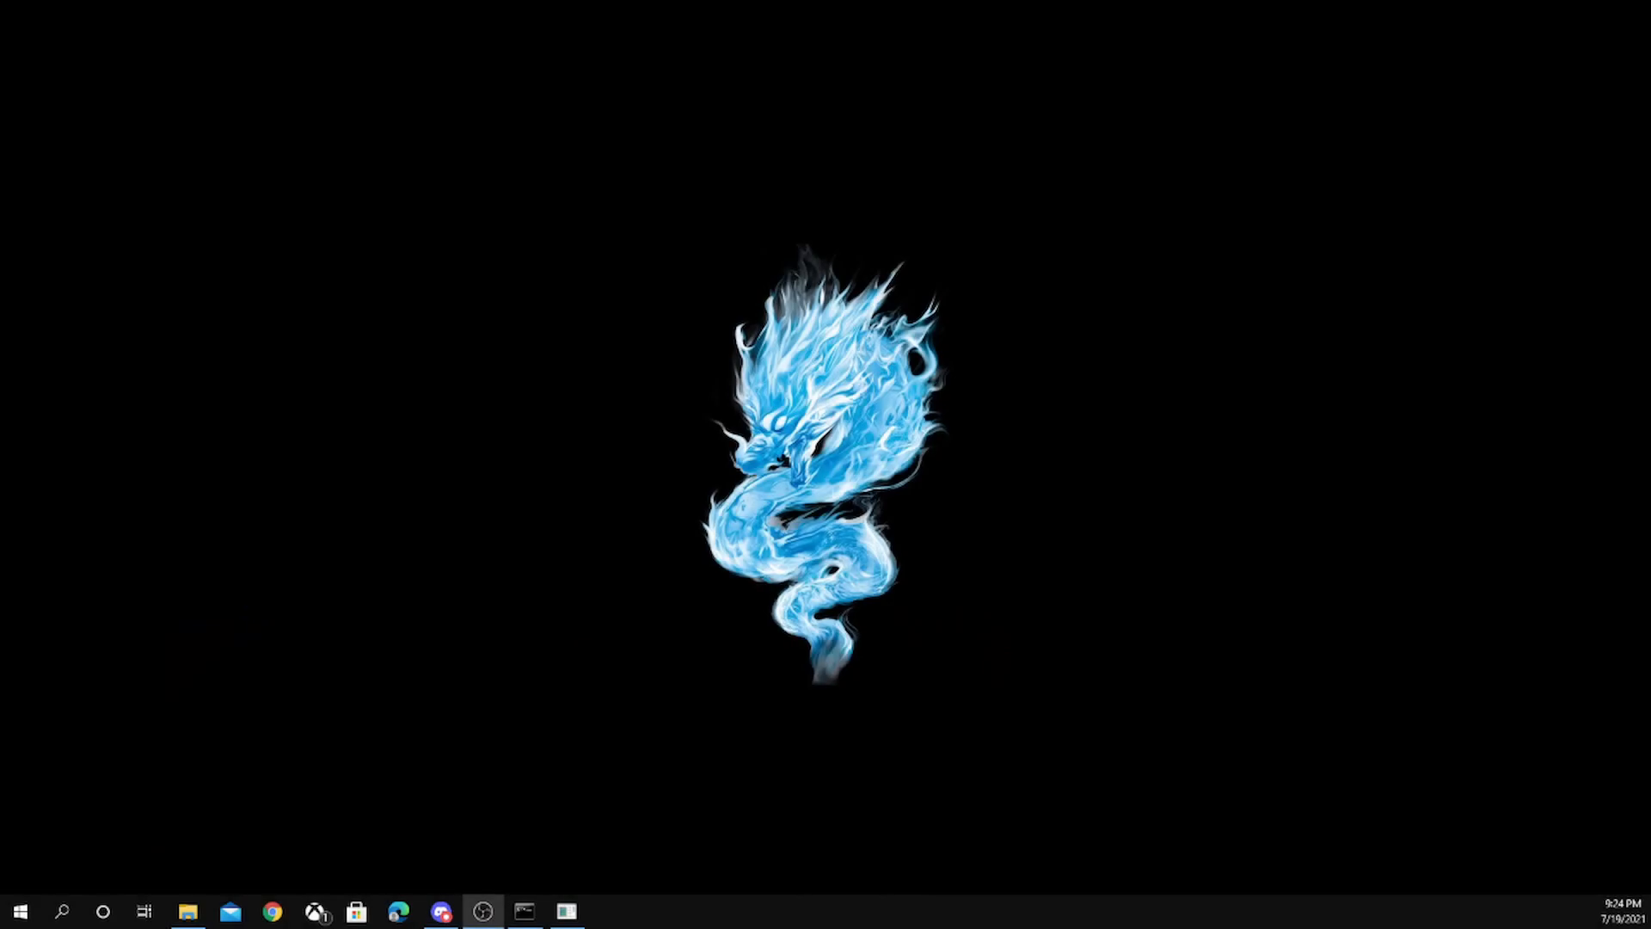
pyautogui.moveTo(62, 912)
pyautogui.write('cmd')
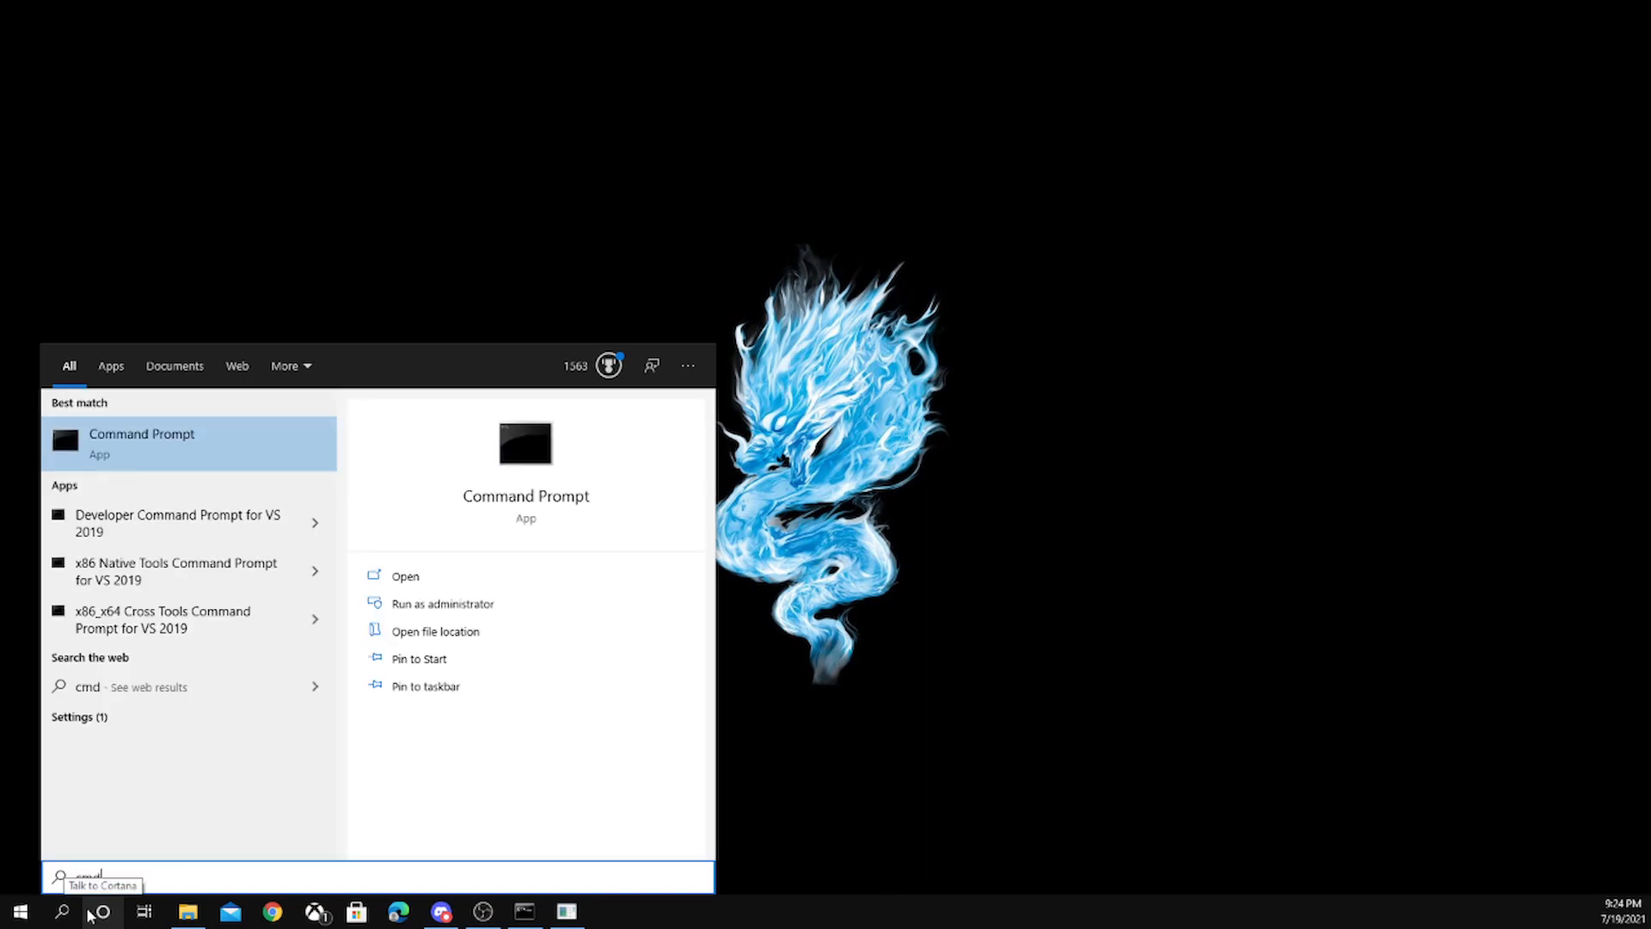
pyautogui.moveTo(135, 449)
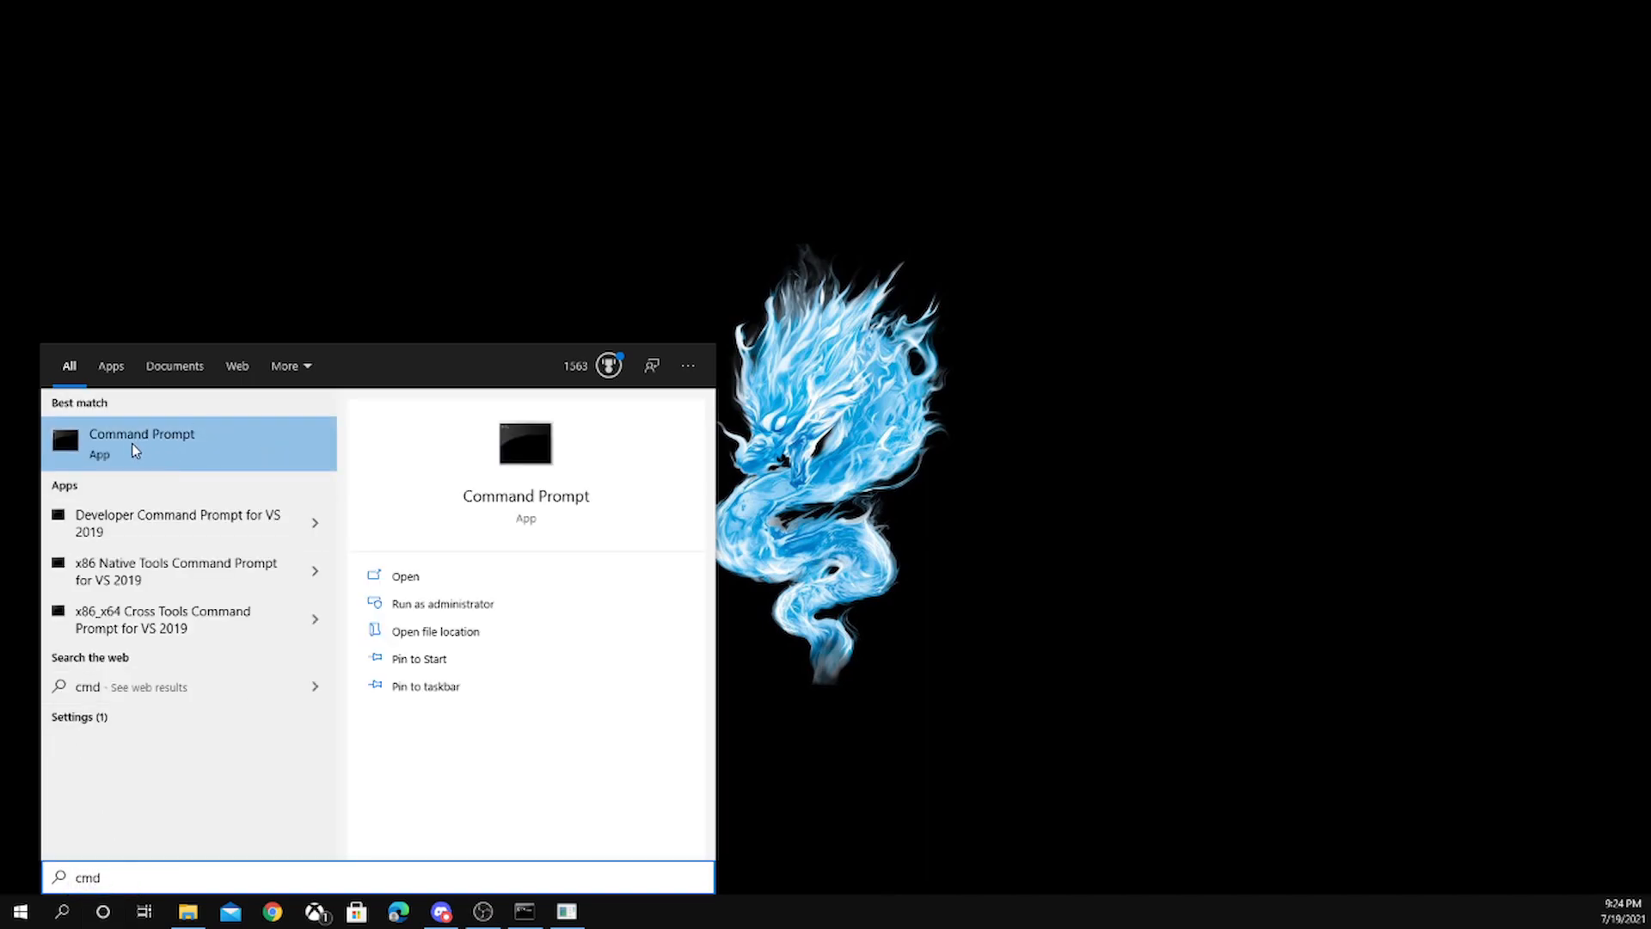
pyautogui.moveTo(144, 446)
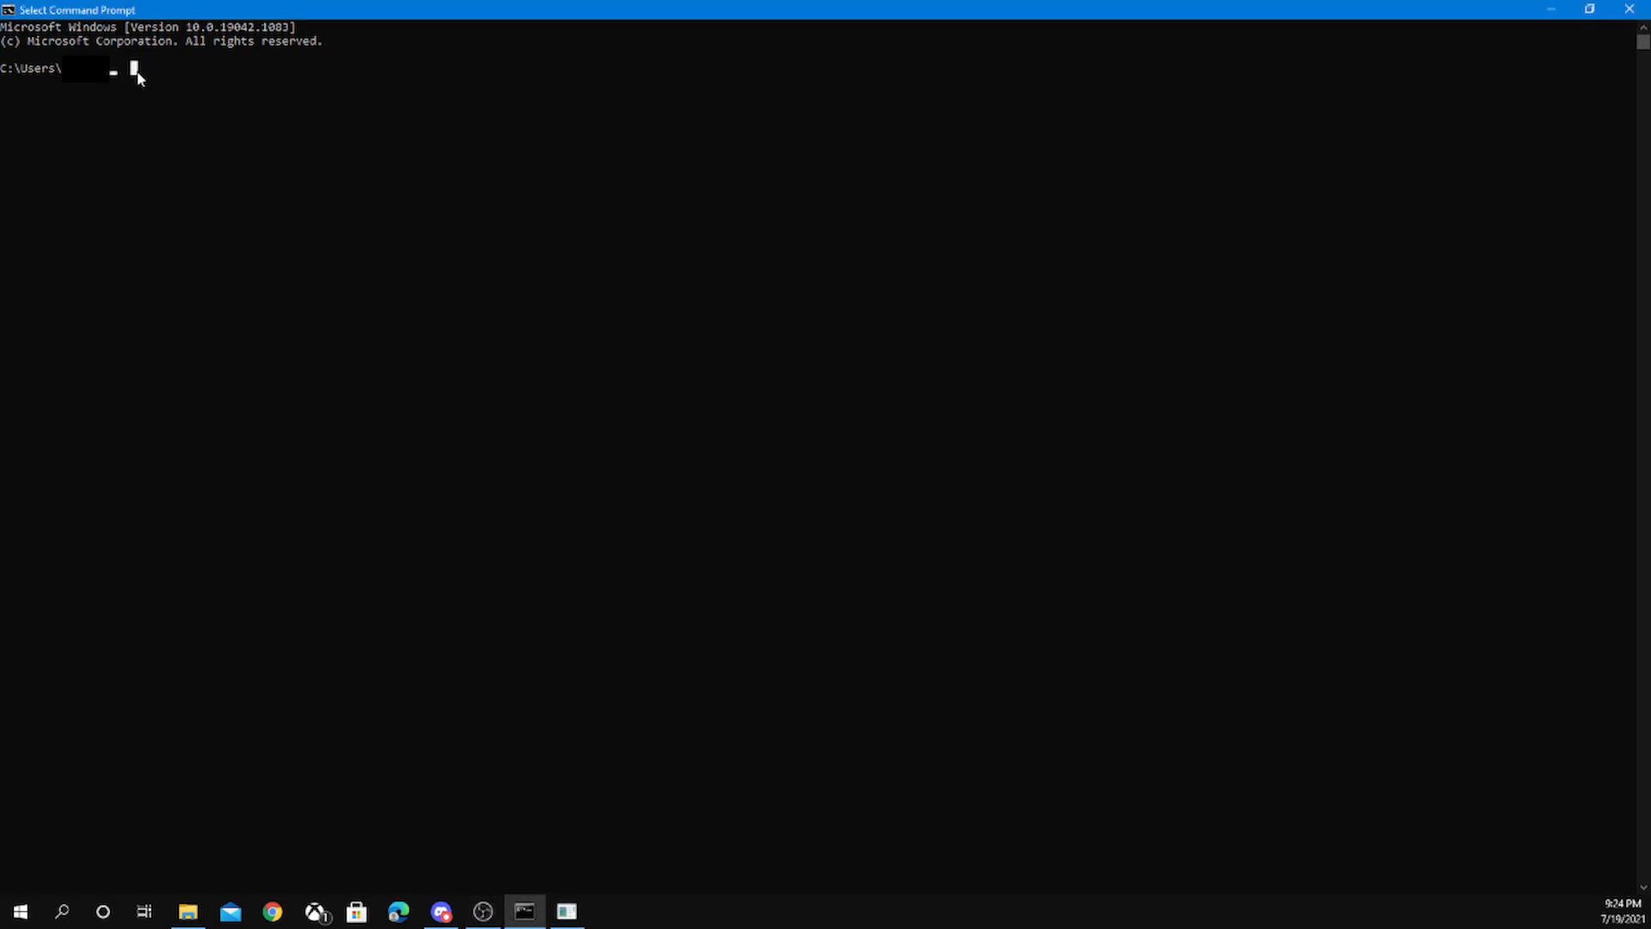
# Step: Run ipconfig to read the computer's network addresses
pyautogui.write('ipcon')
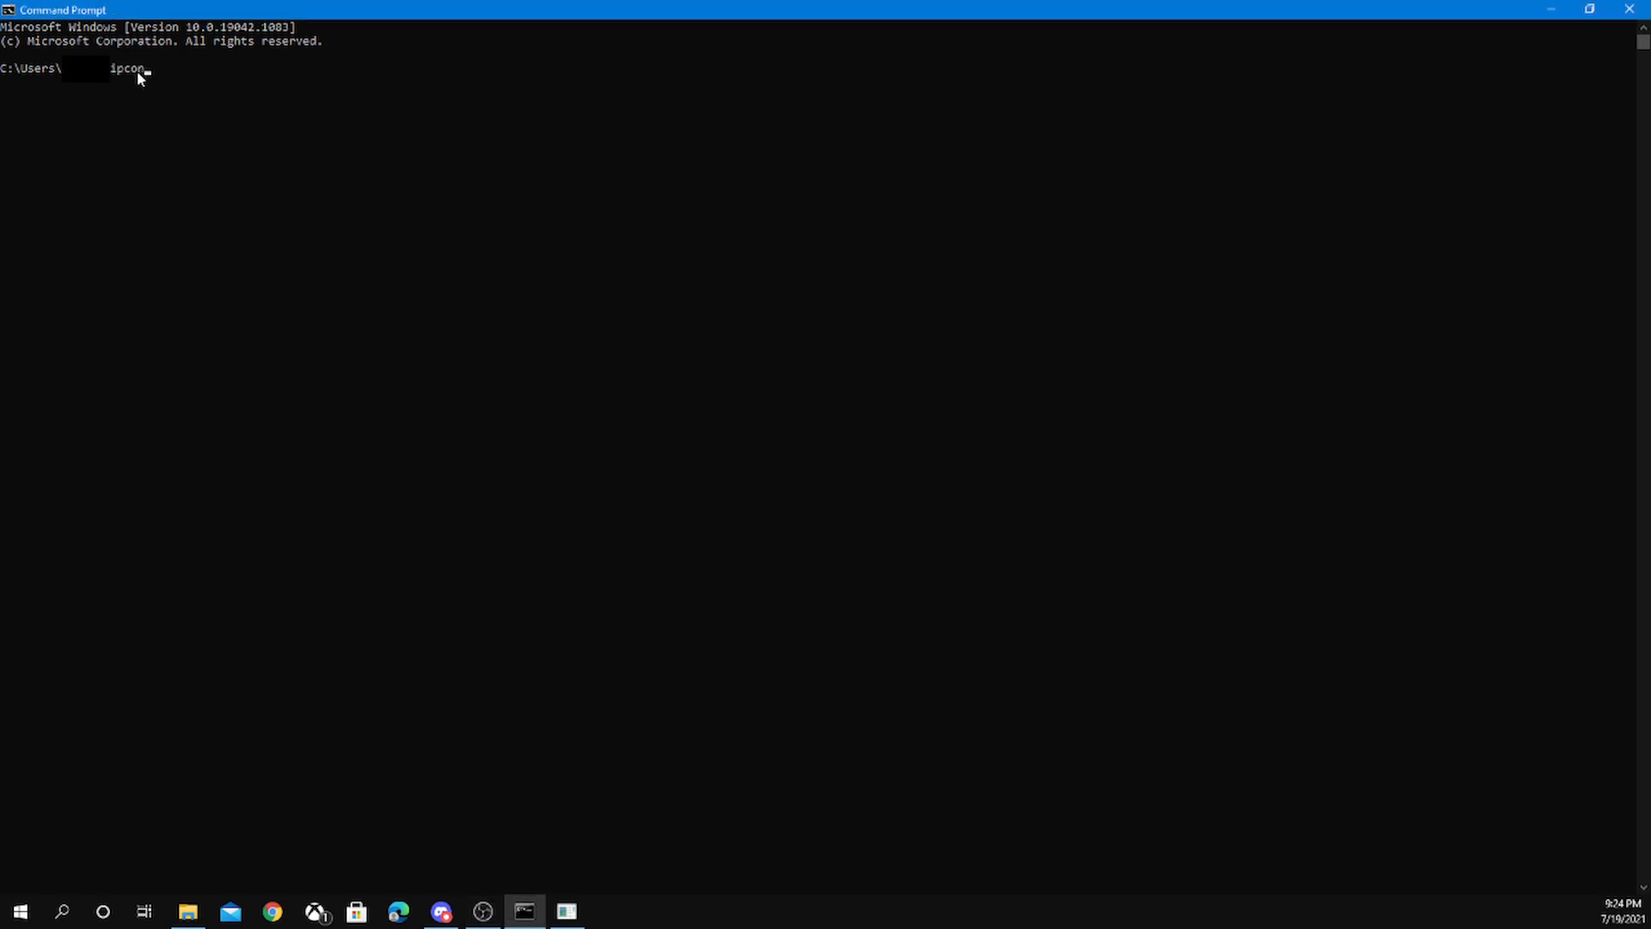
pyautogui.write('fig')
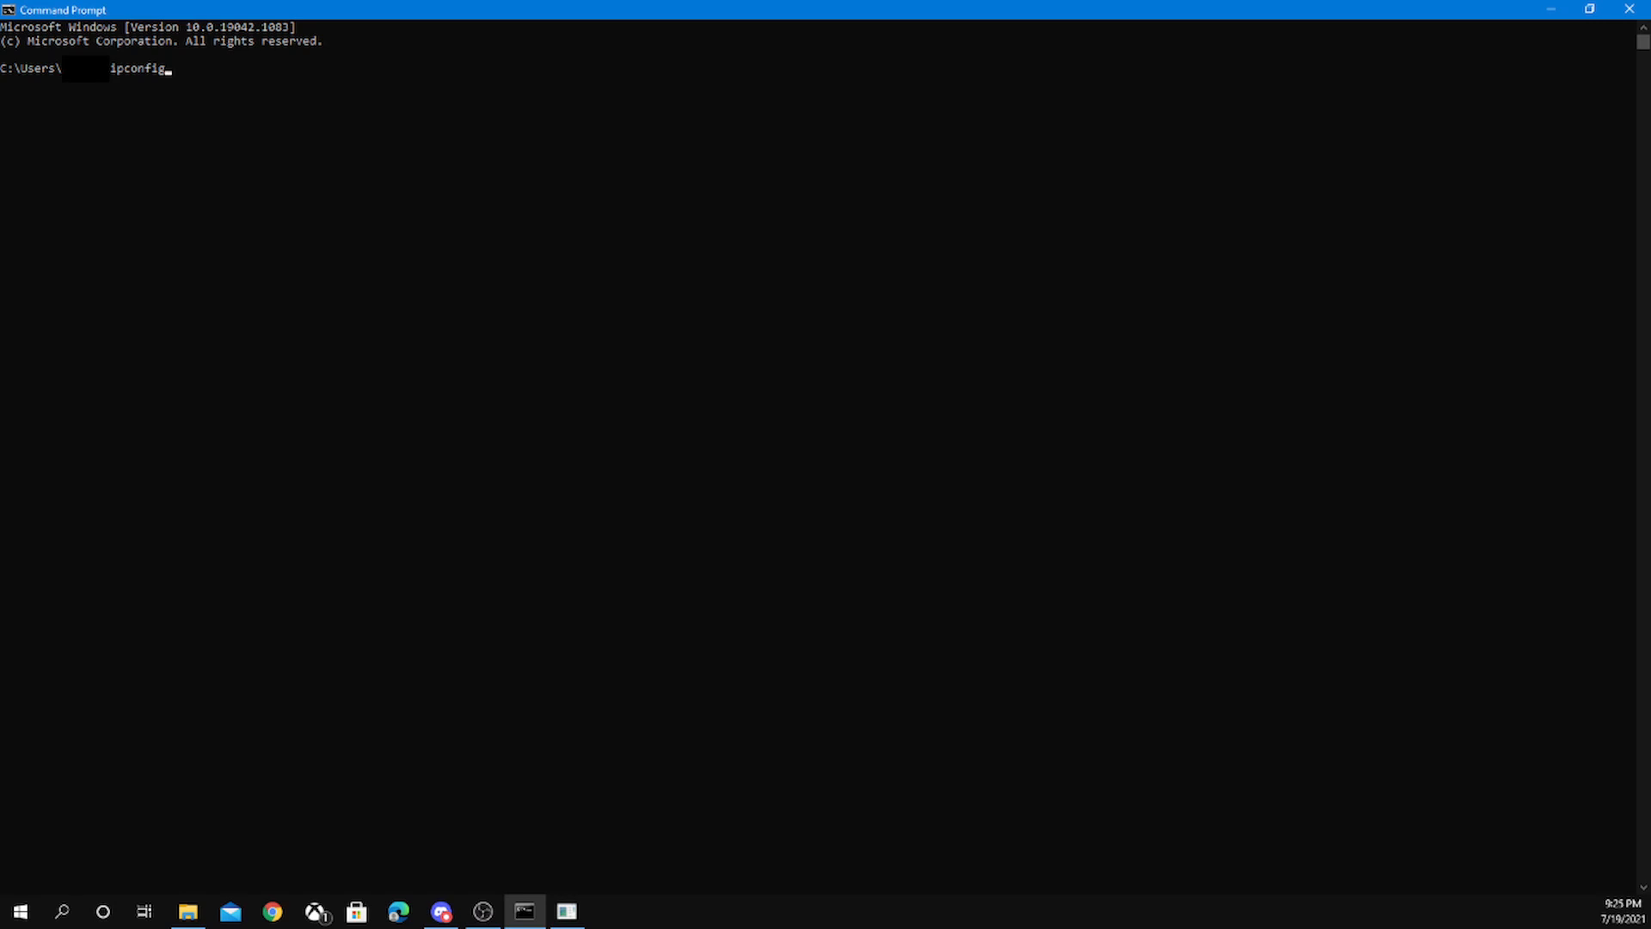
pyautogui.press('Return')
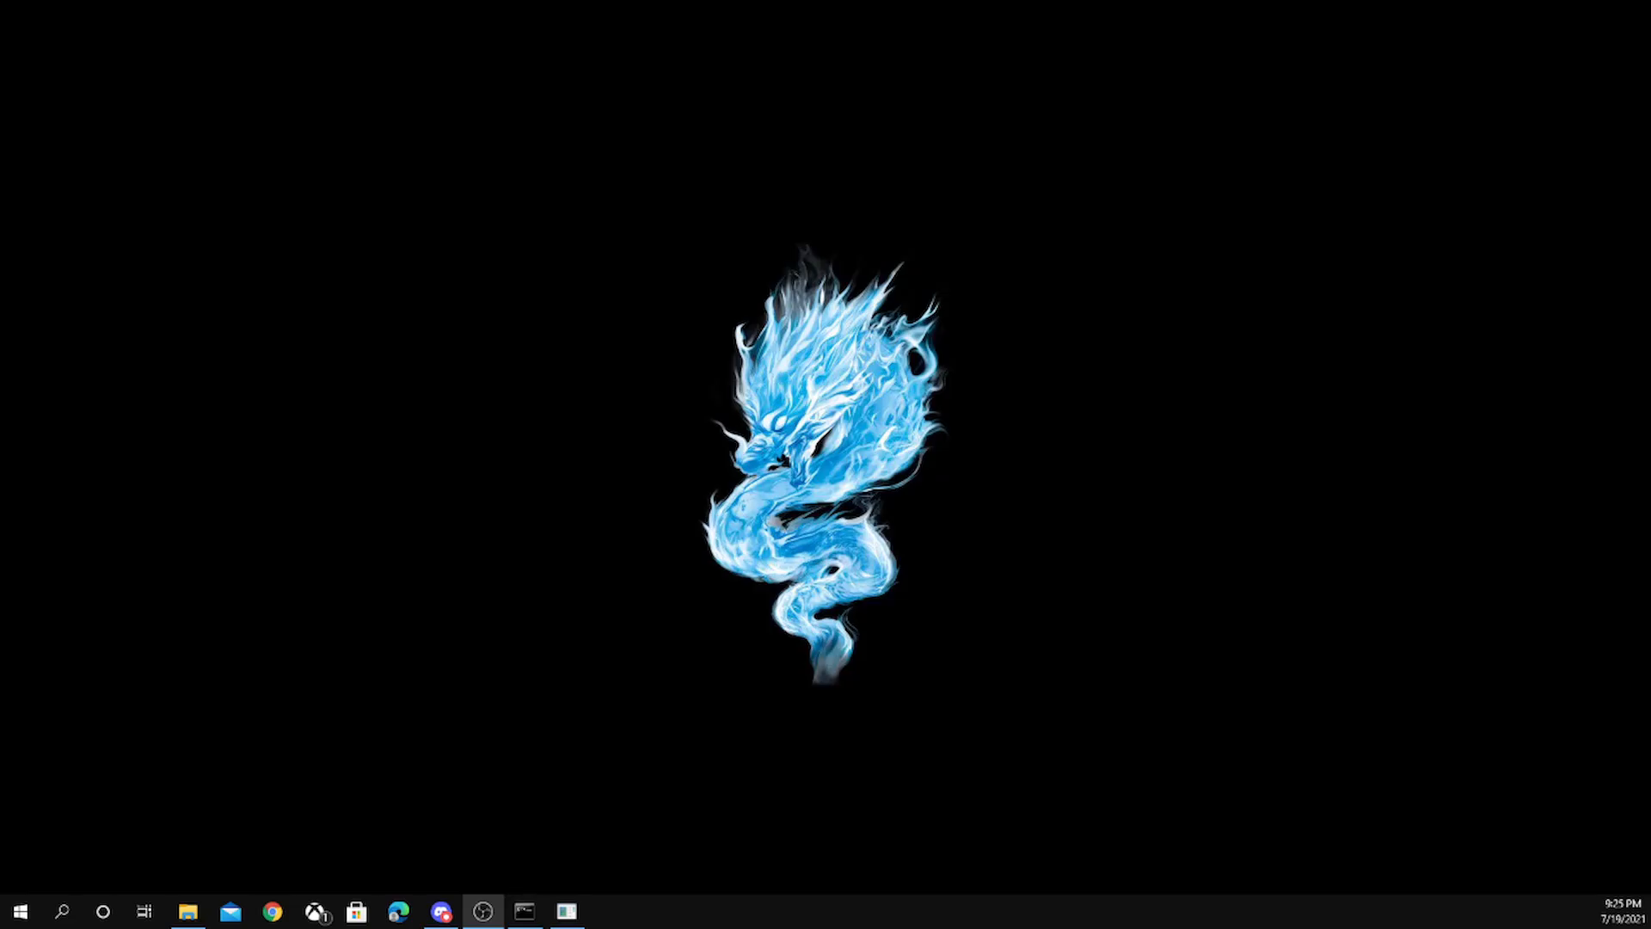
pyautogui.moveTo(179, 908)
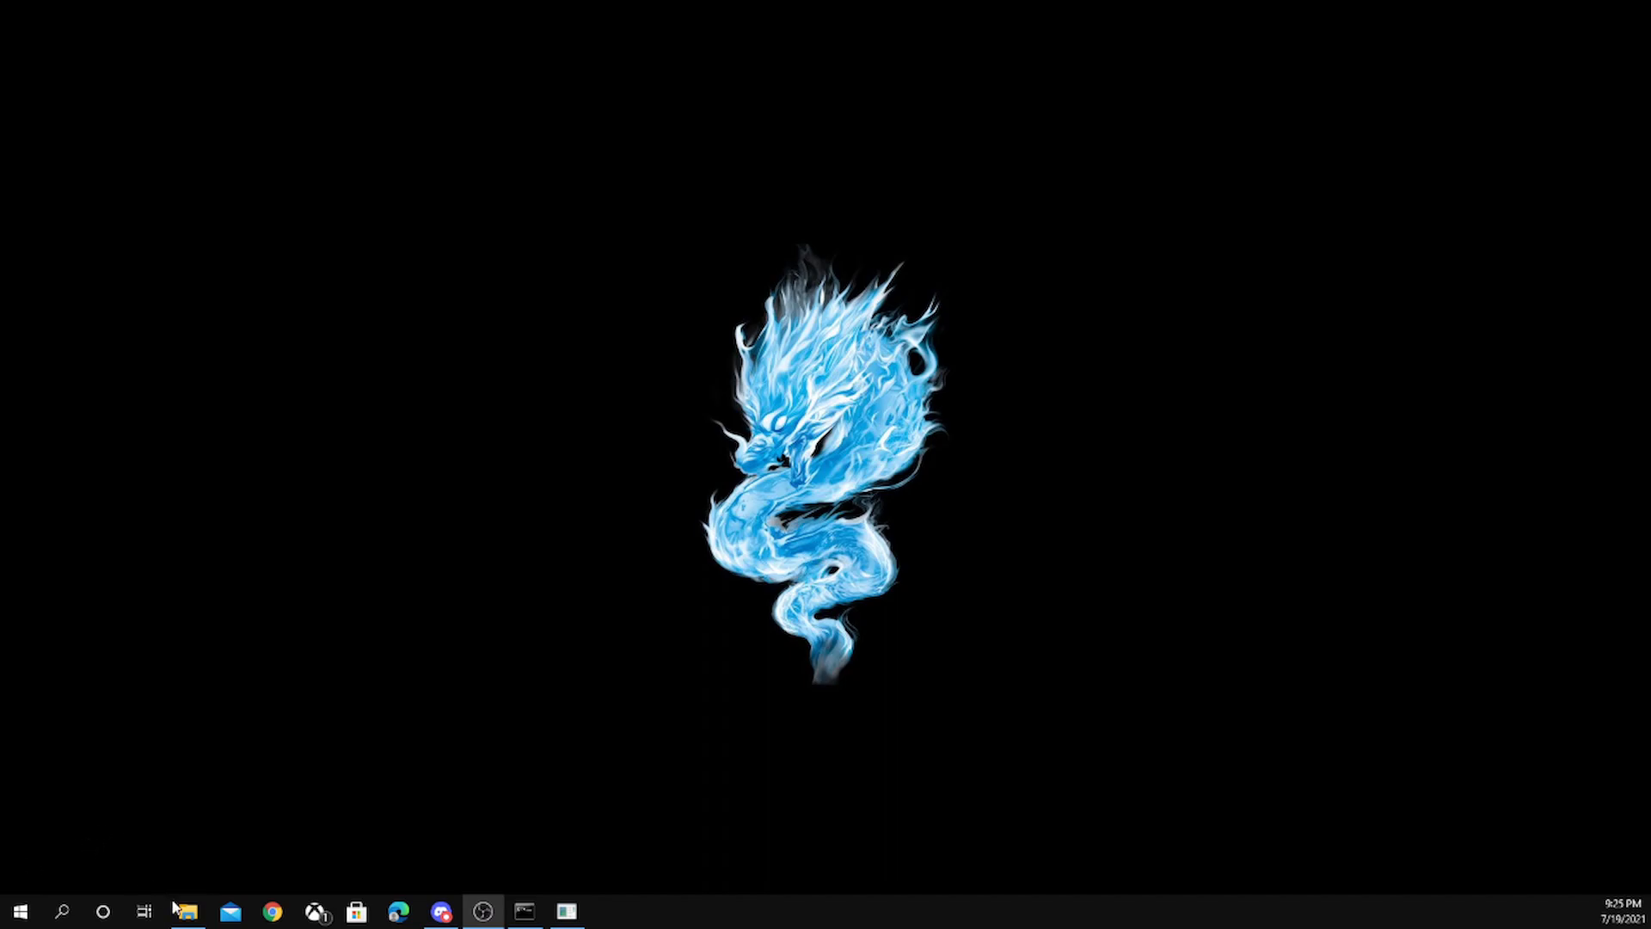
pyautogui.click(272, 911)
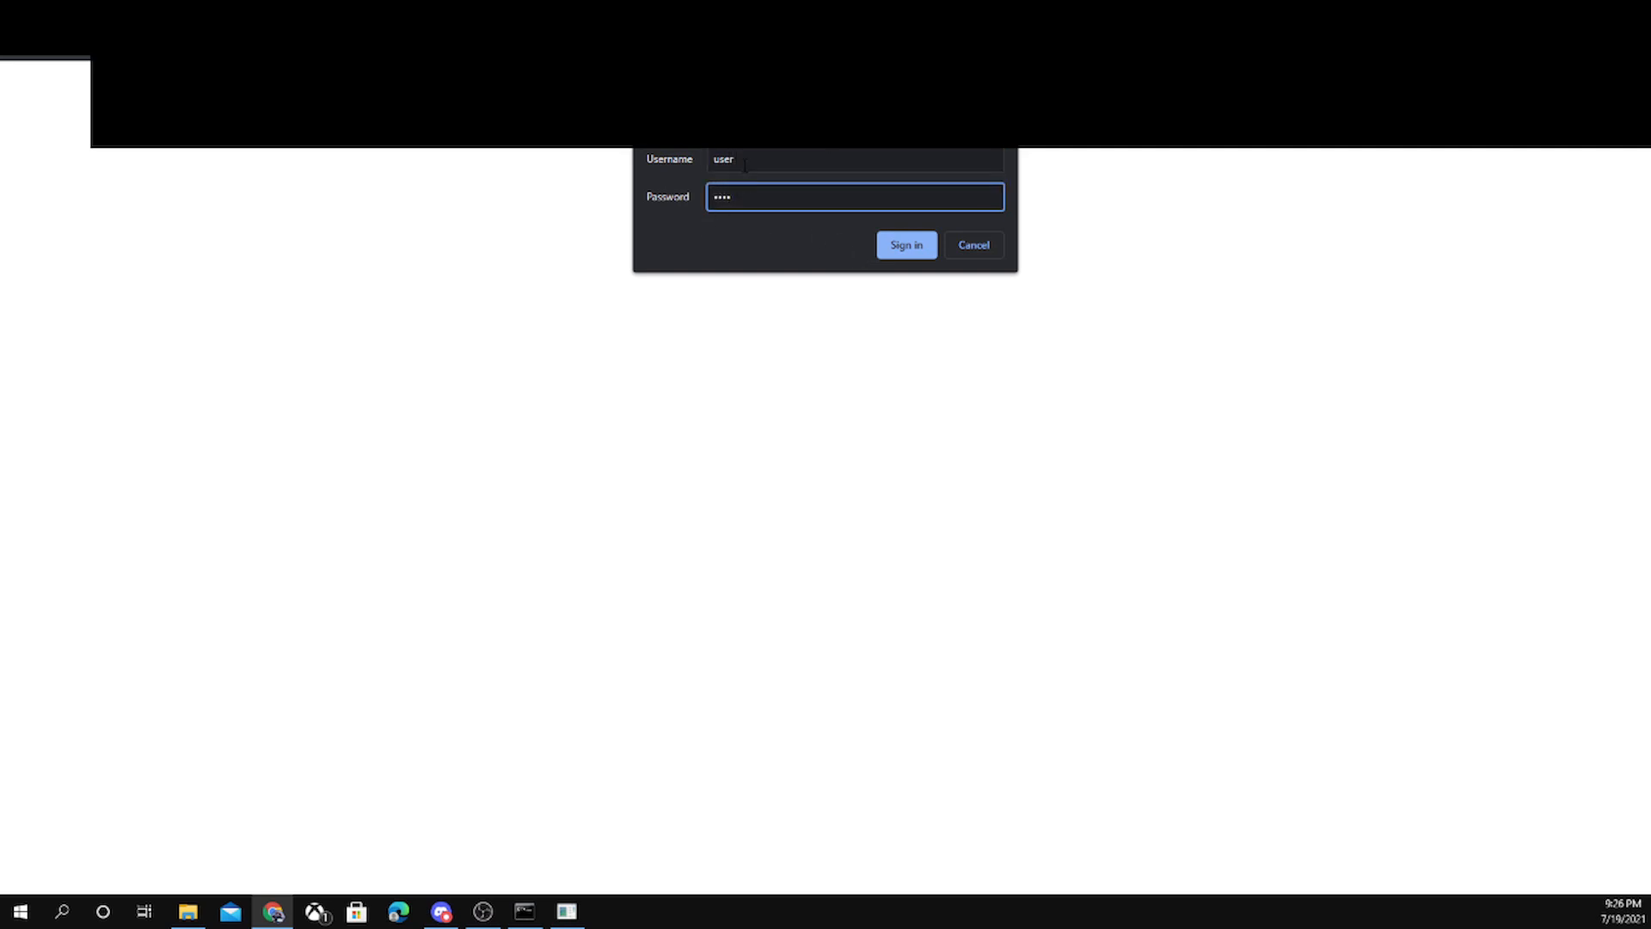
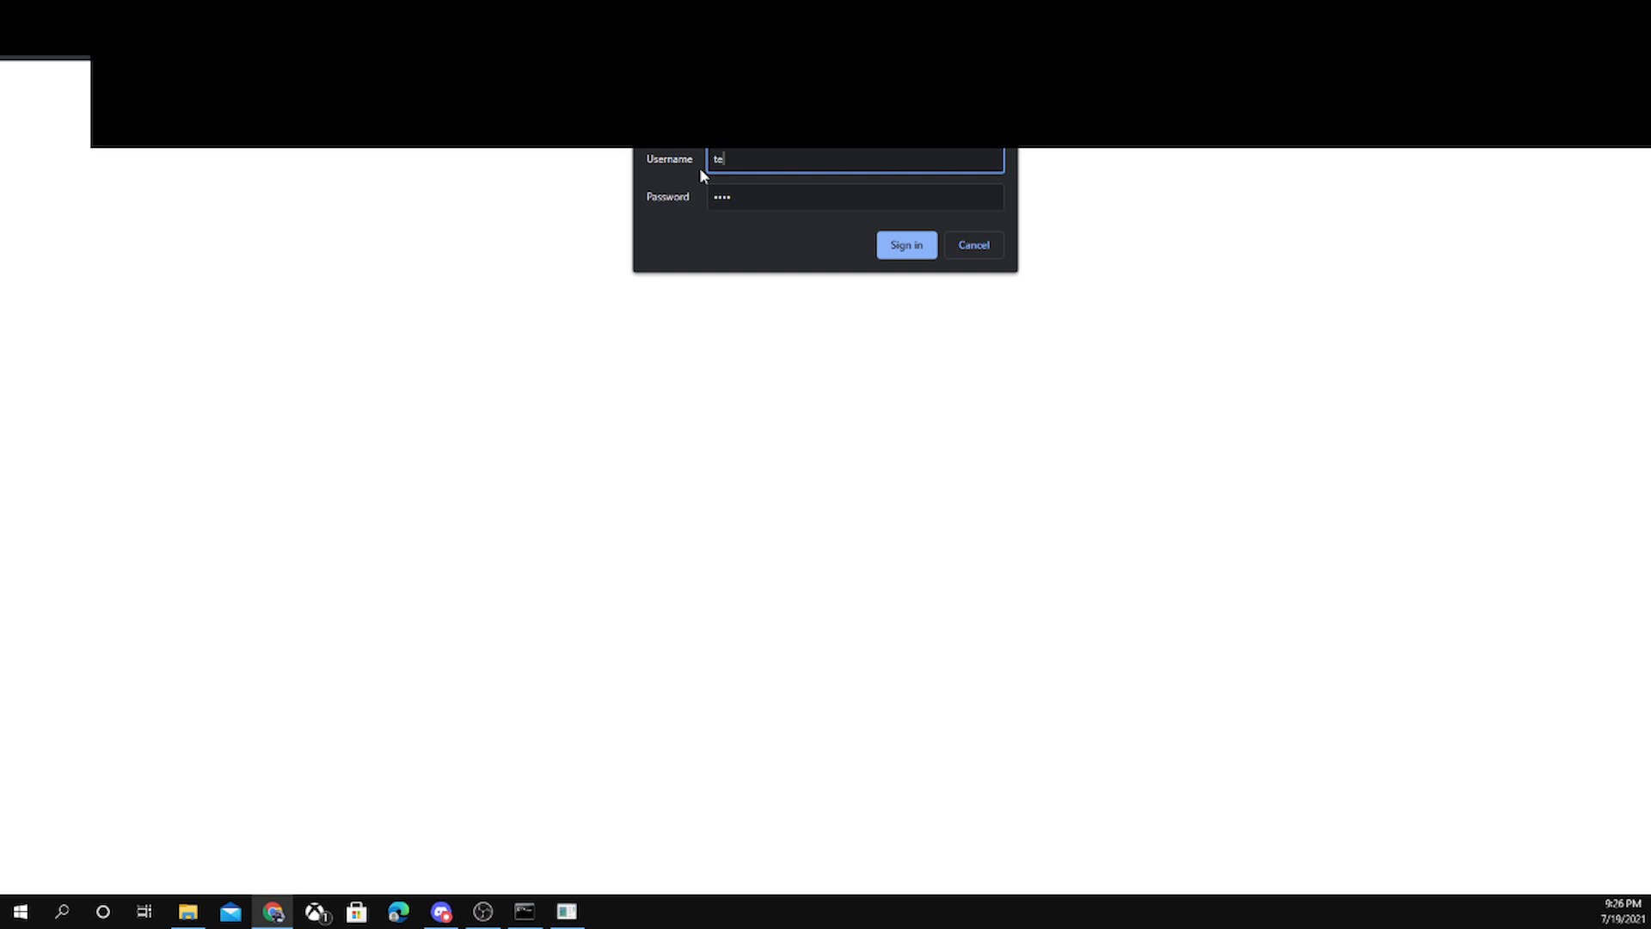
# Step: Sign in to the Adtran router admin page with the username and password
pyautogui.click(903, 244)
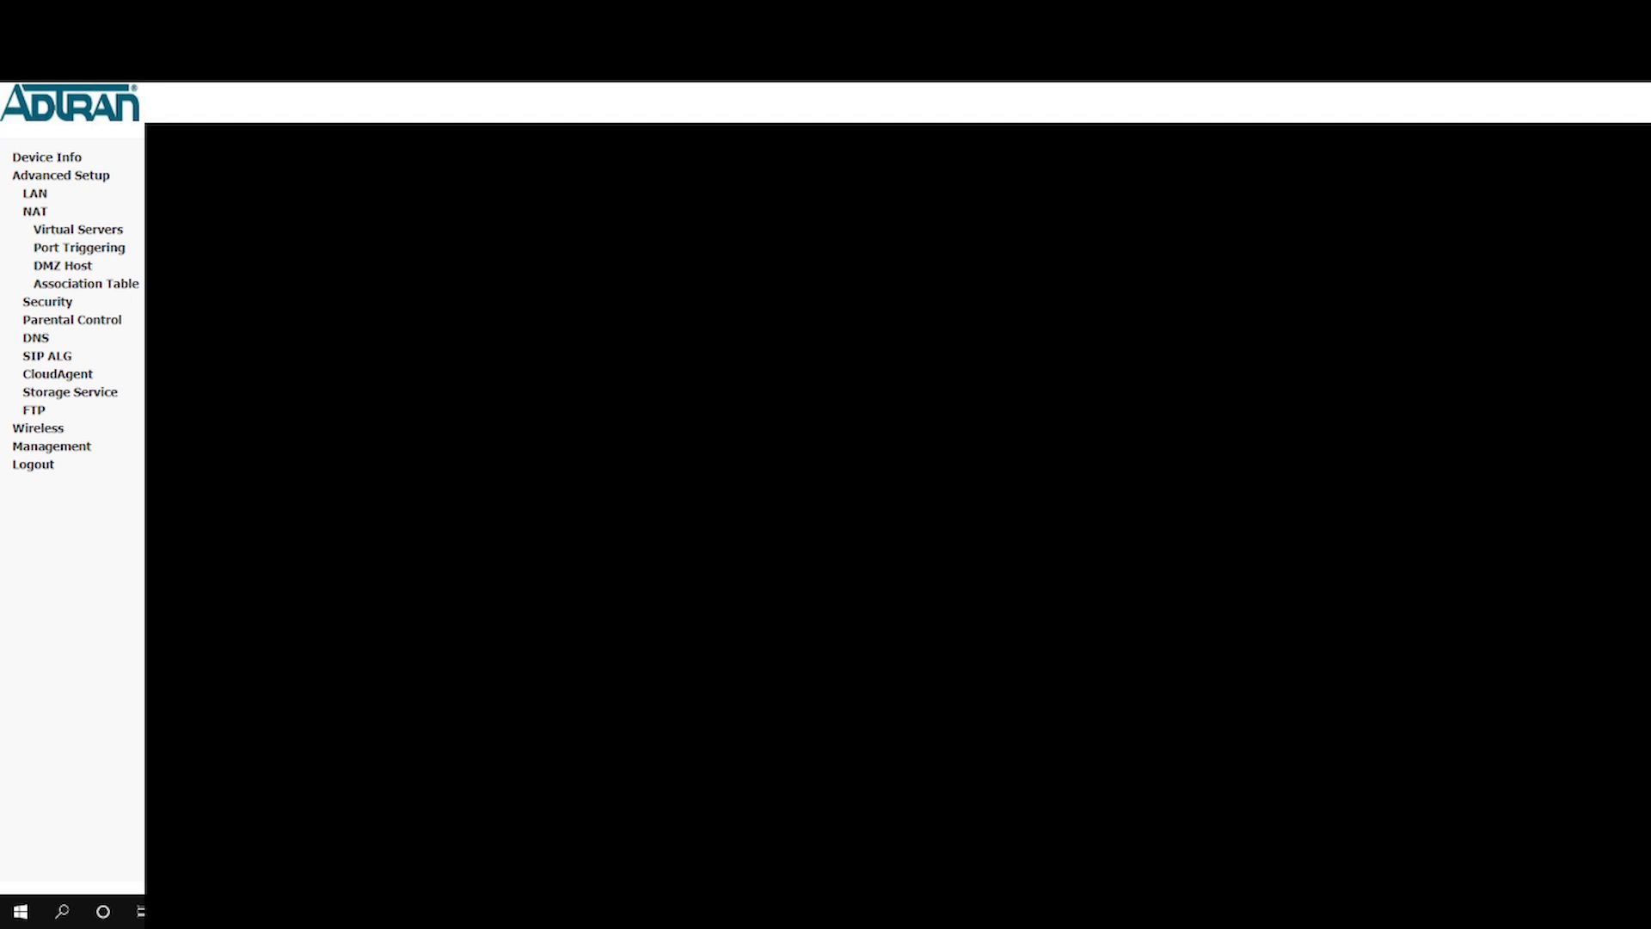
# Step: Show the NAT Virtual Servers setup page under Advanced Setup
pyautogui.click(78, 229)
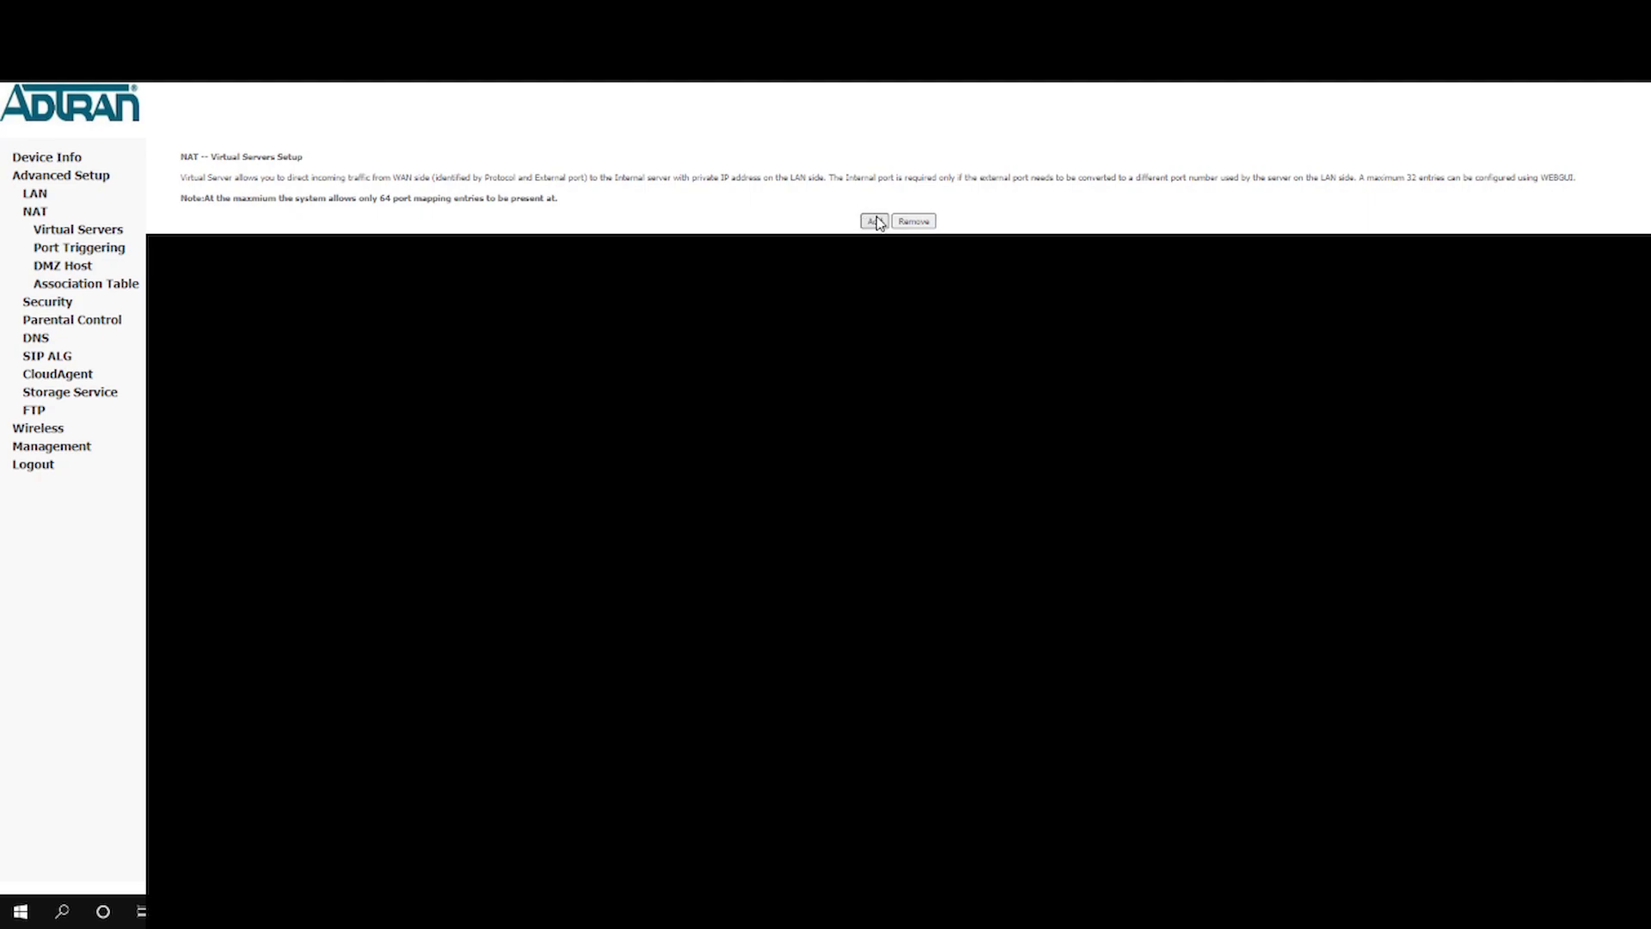
# Step: Add a new virtual server rule using the Custom Service option
pyautogui.click(872, 222)
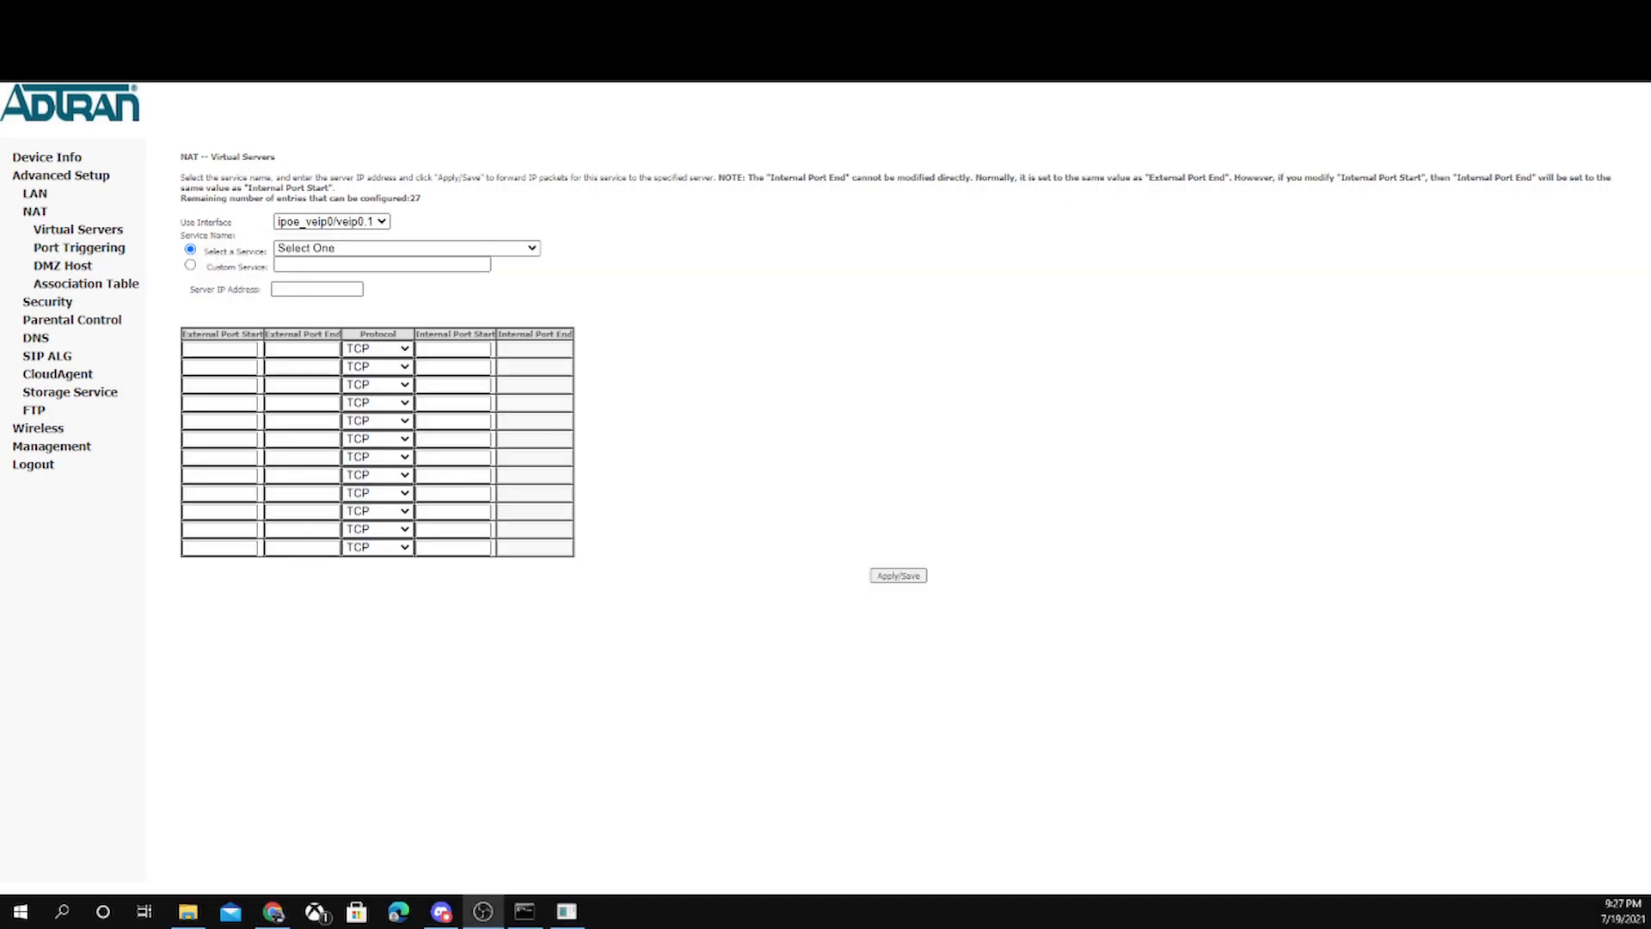
pyautogui.moveTo(289, 279)
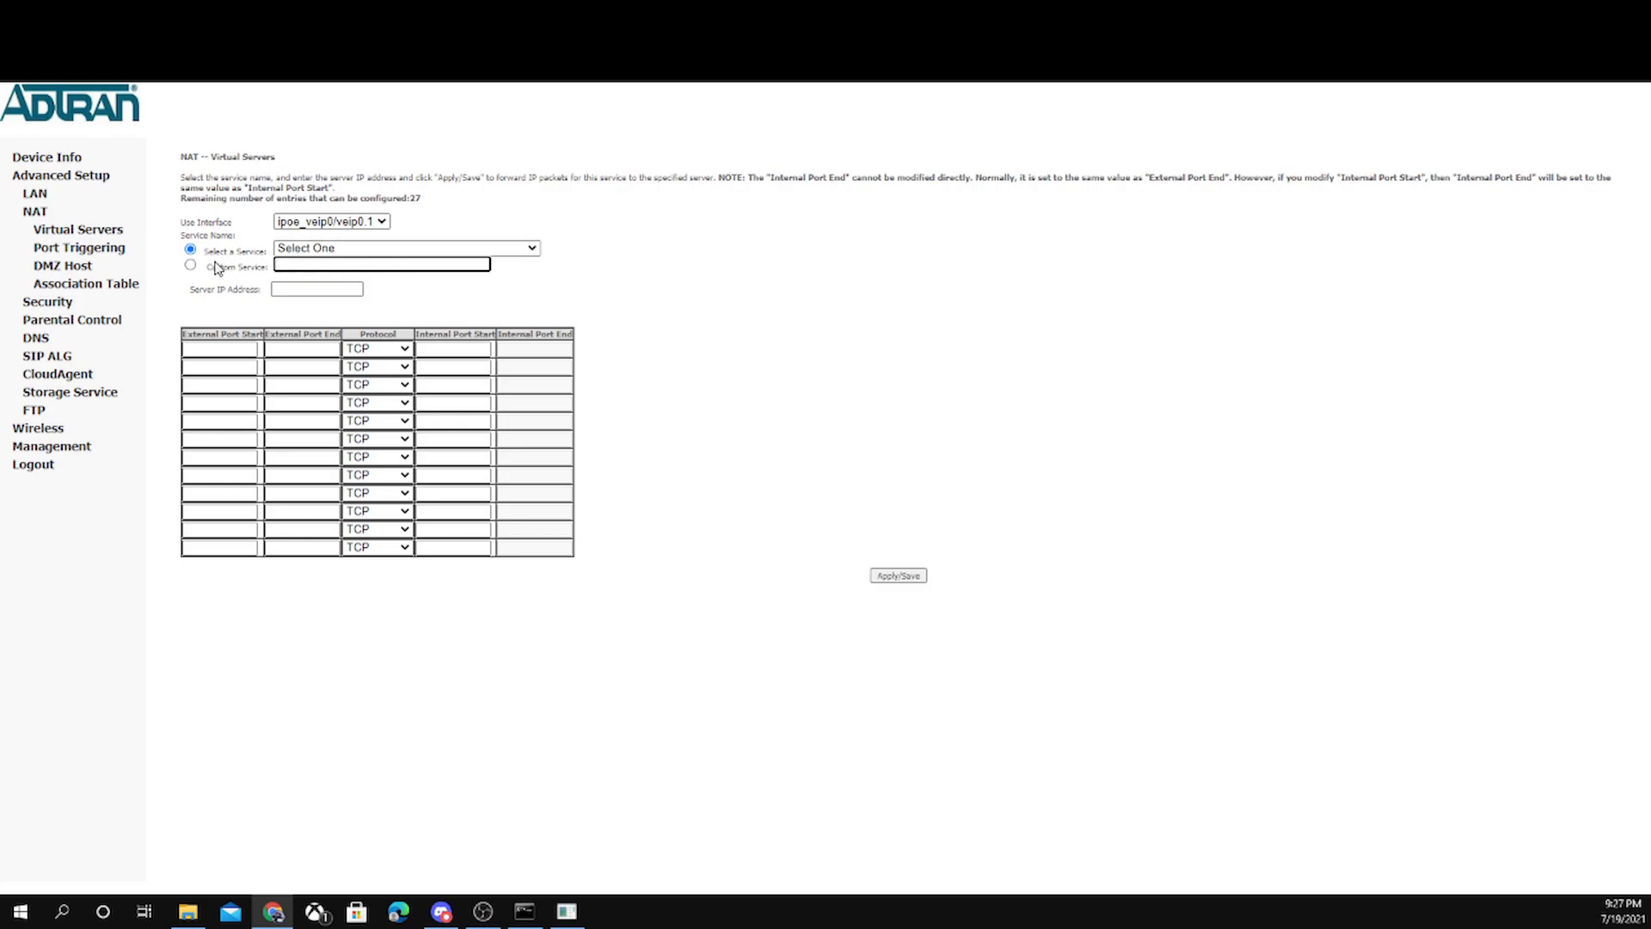
pyautogui.click(191, 265)
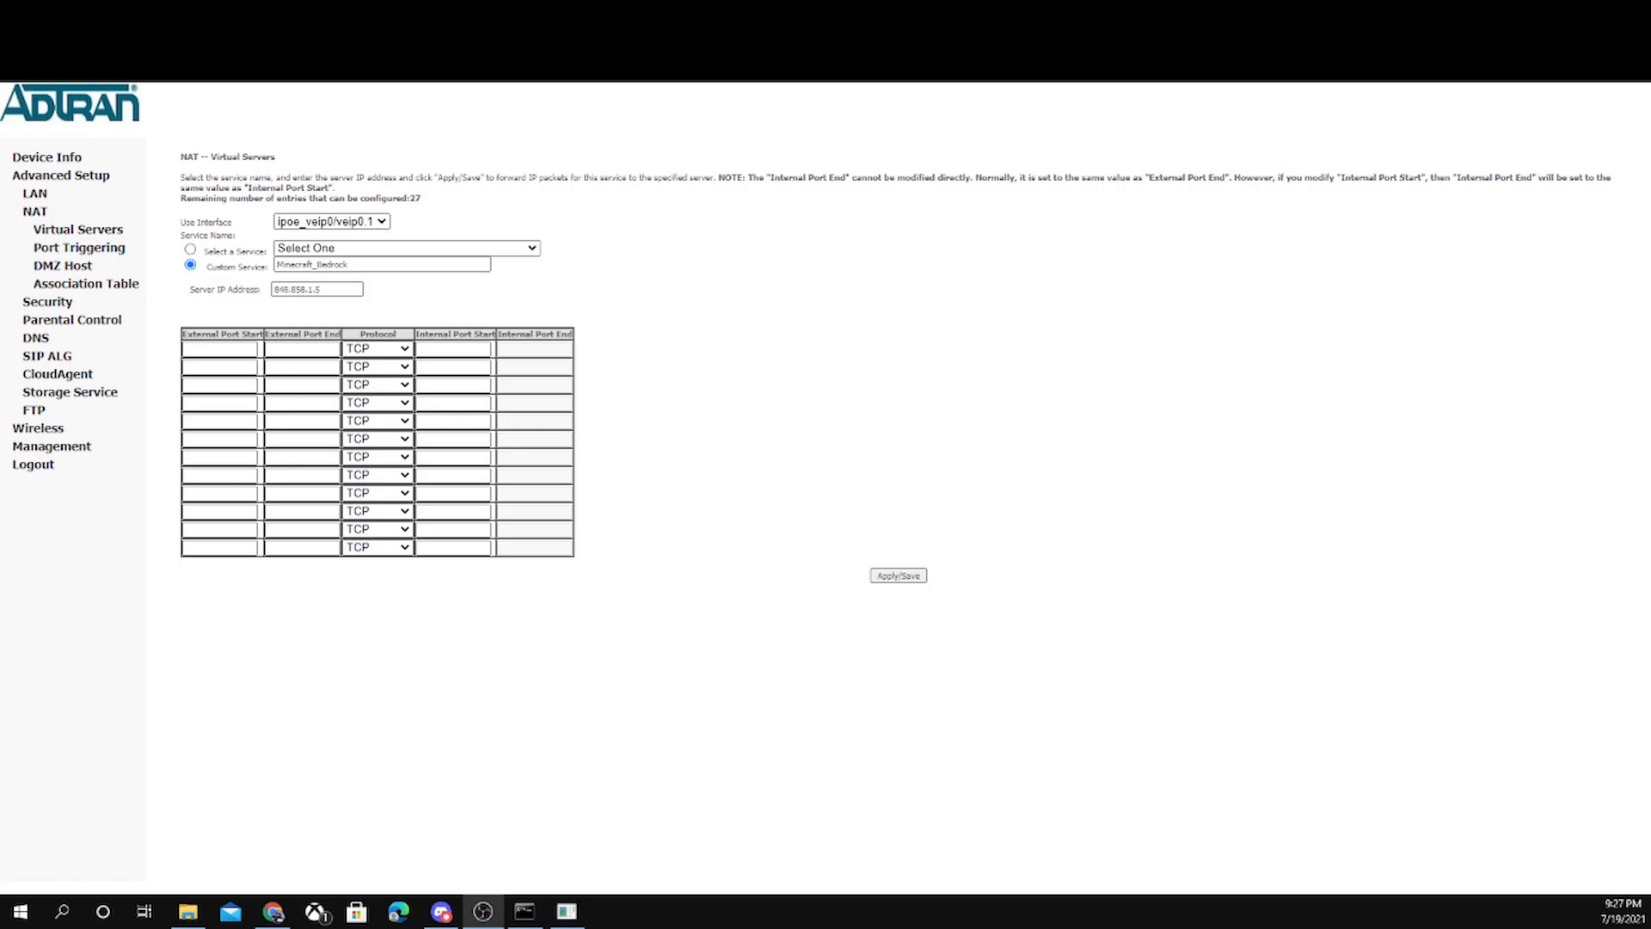
# Step: Fill the first port row's external start and end ports for Minecraft_Bedrock
pyautogui.click(377, 349)
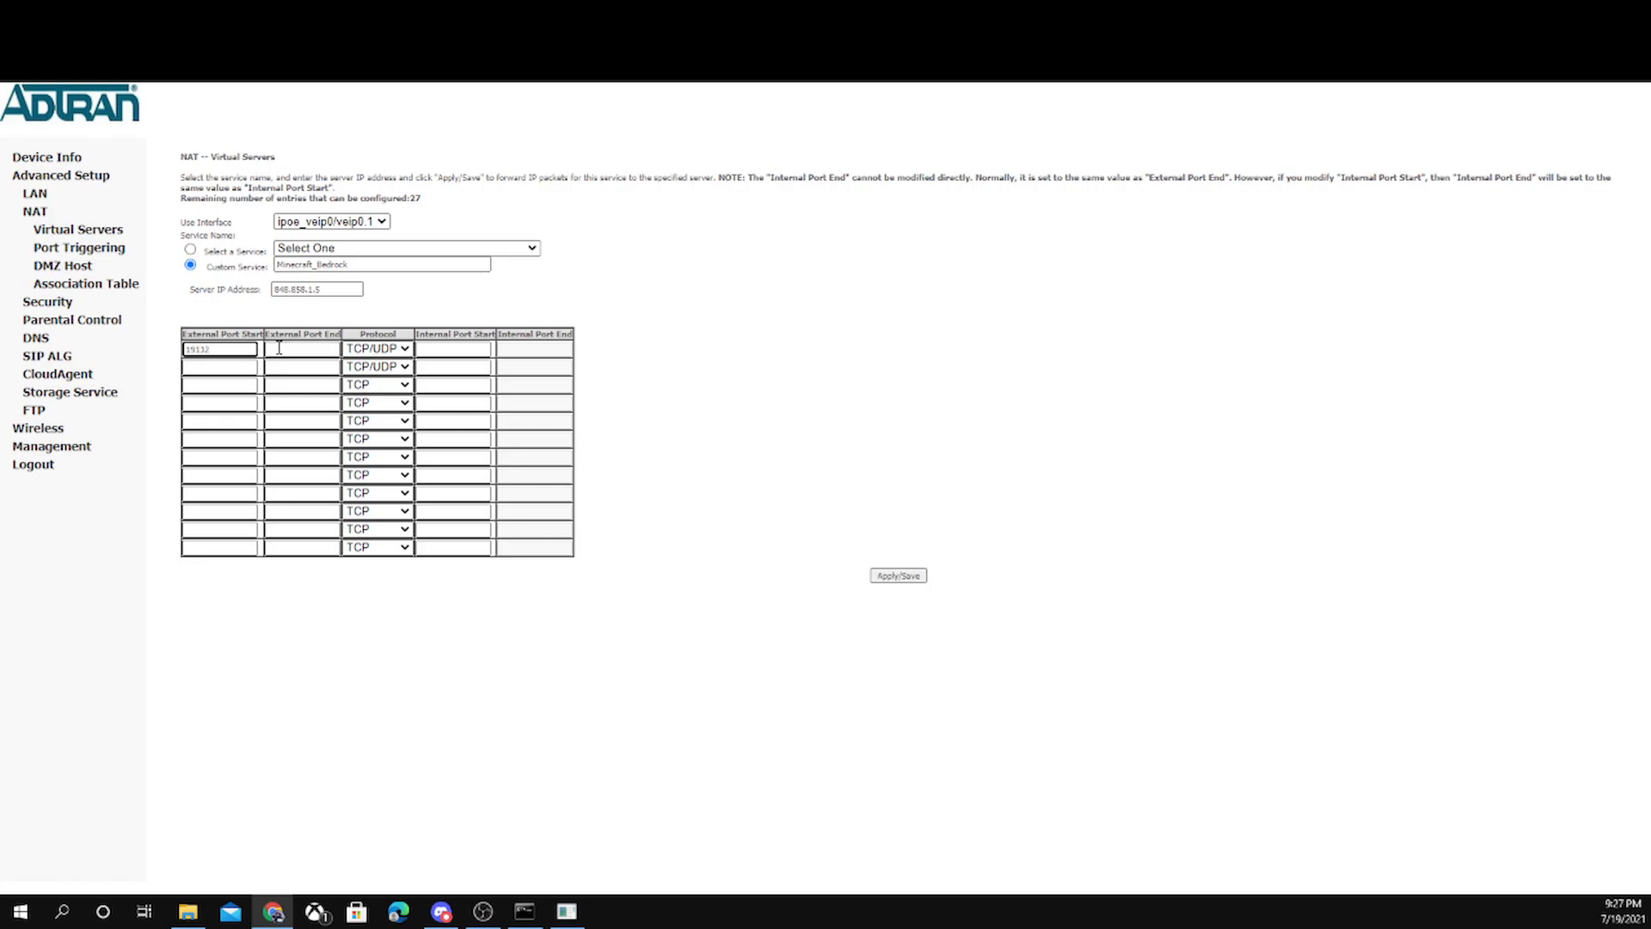
pyautogui.click(302, 349)
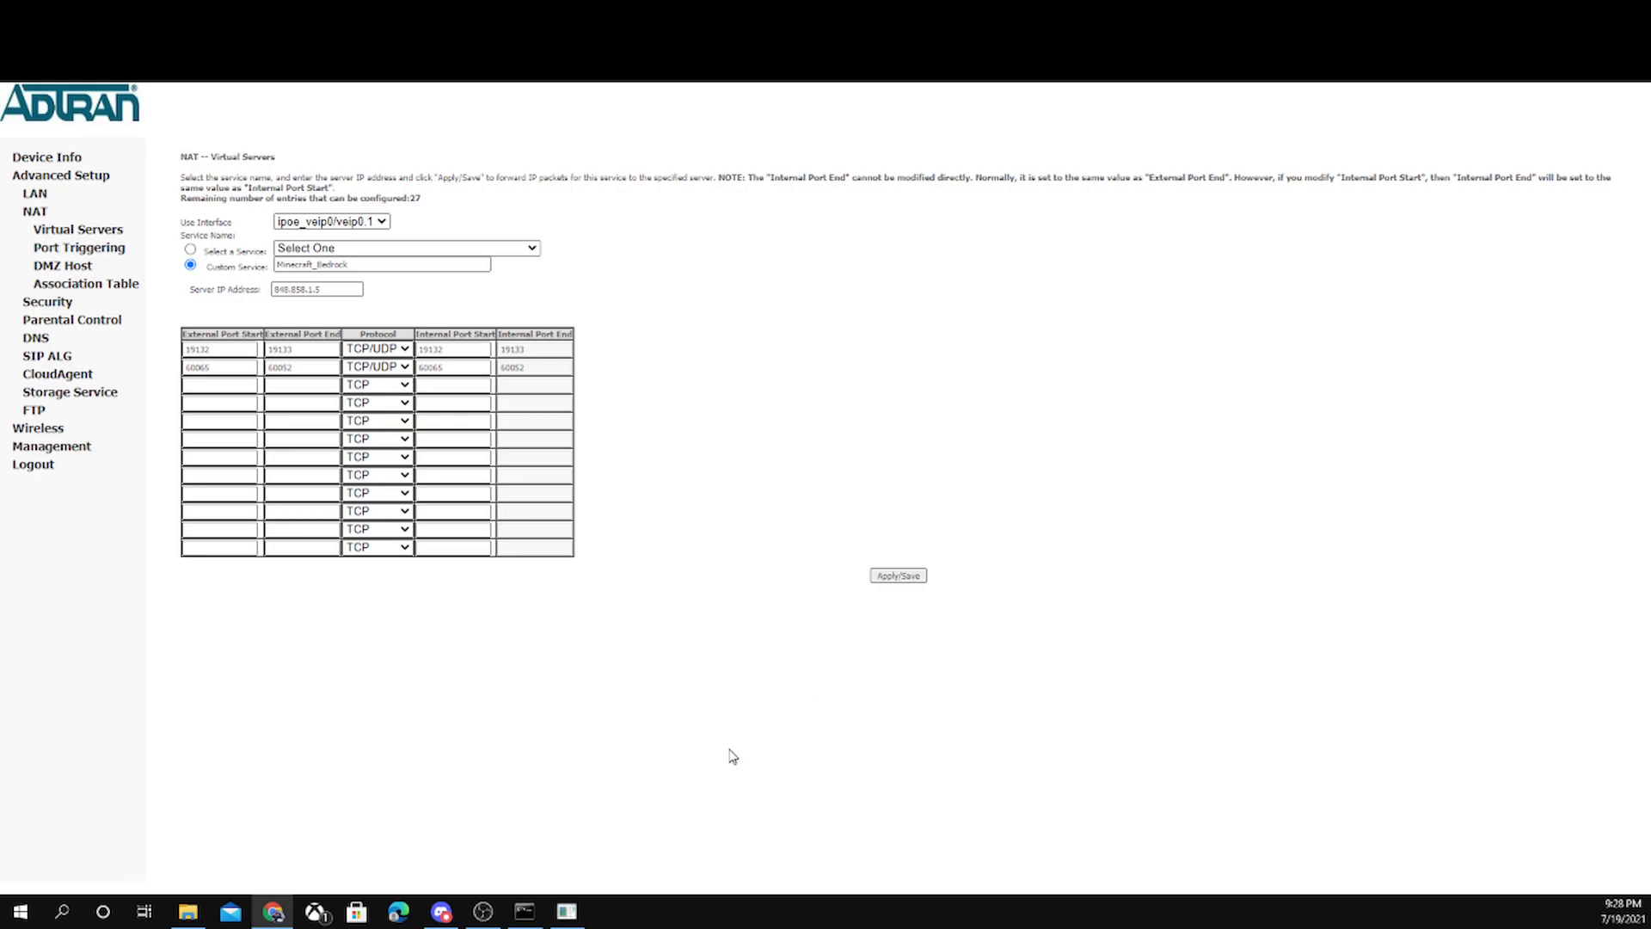
pyautogui.moveTo(956, 346)
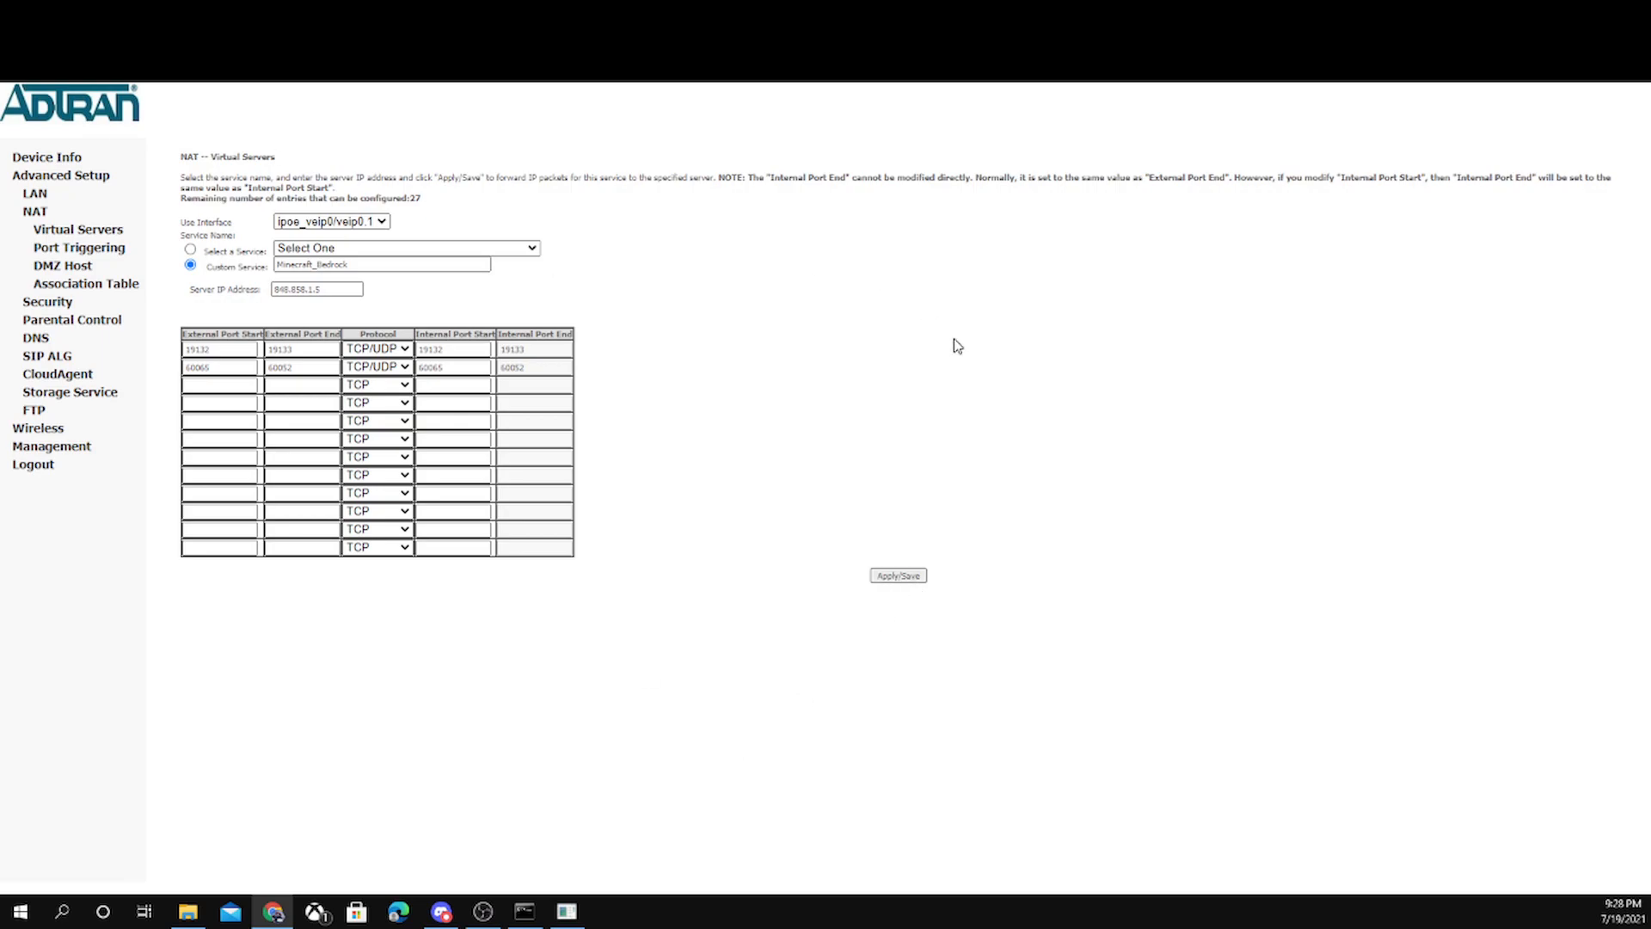
pyautogui.moveTo(771, 576)
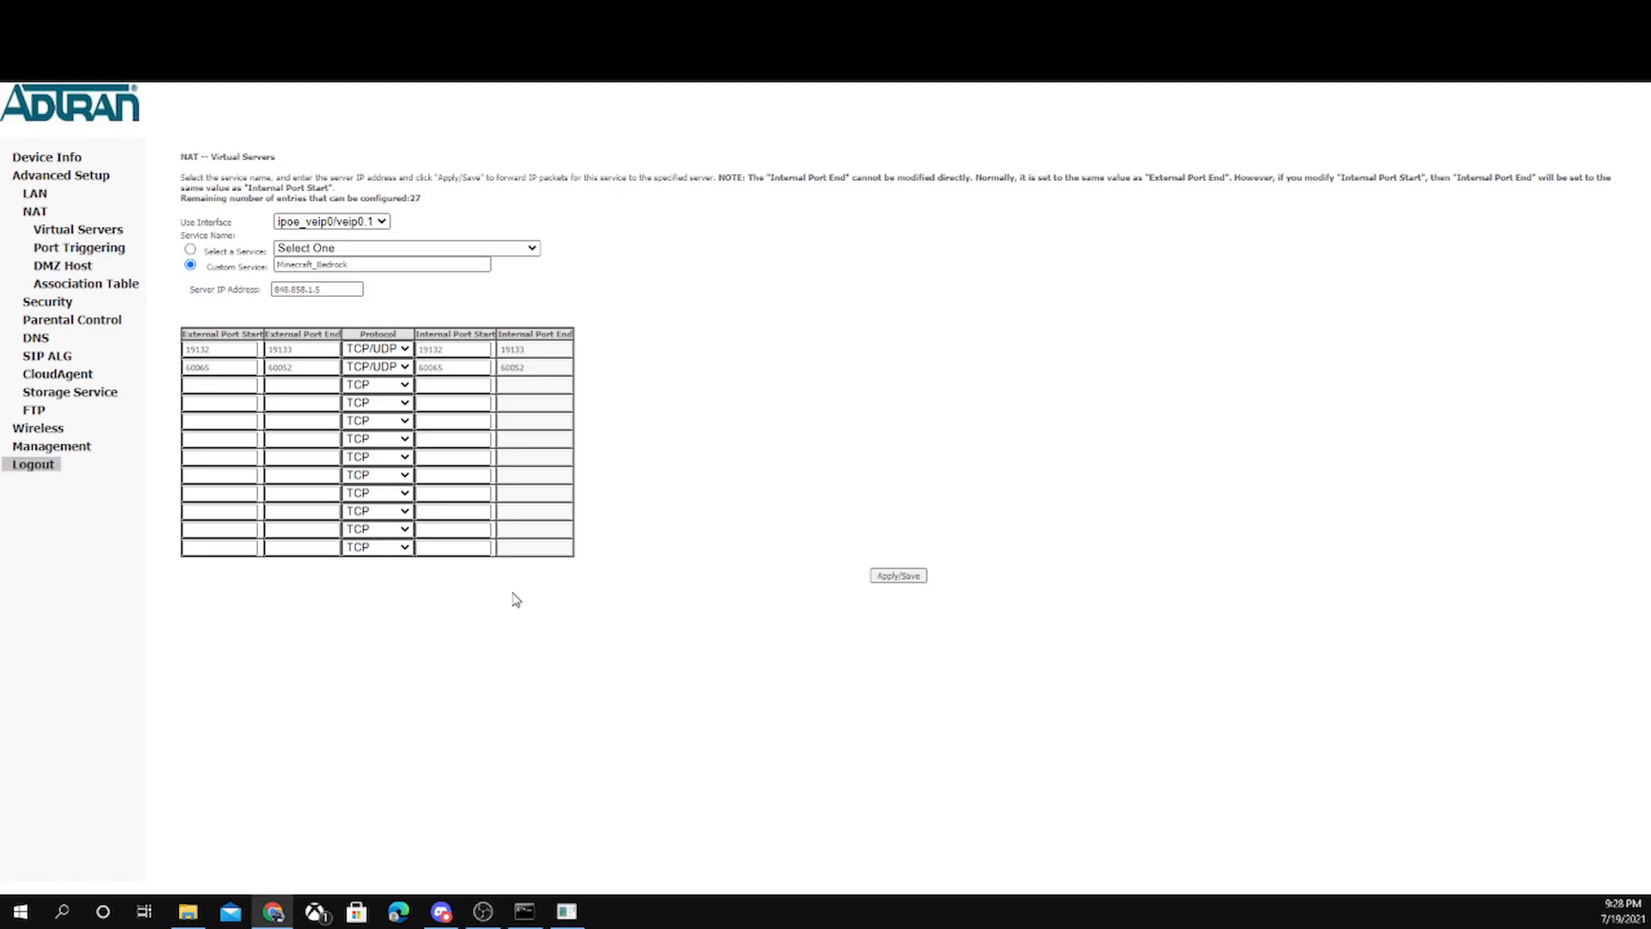
pyautogui.moveTo(143, 476)
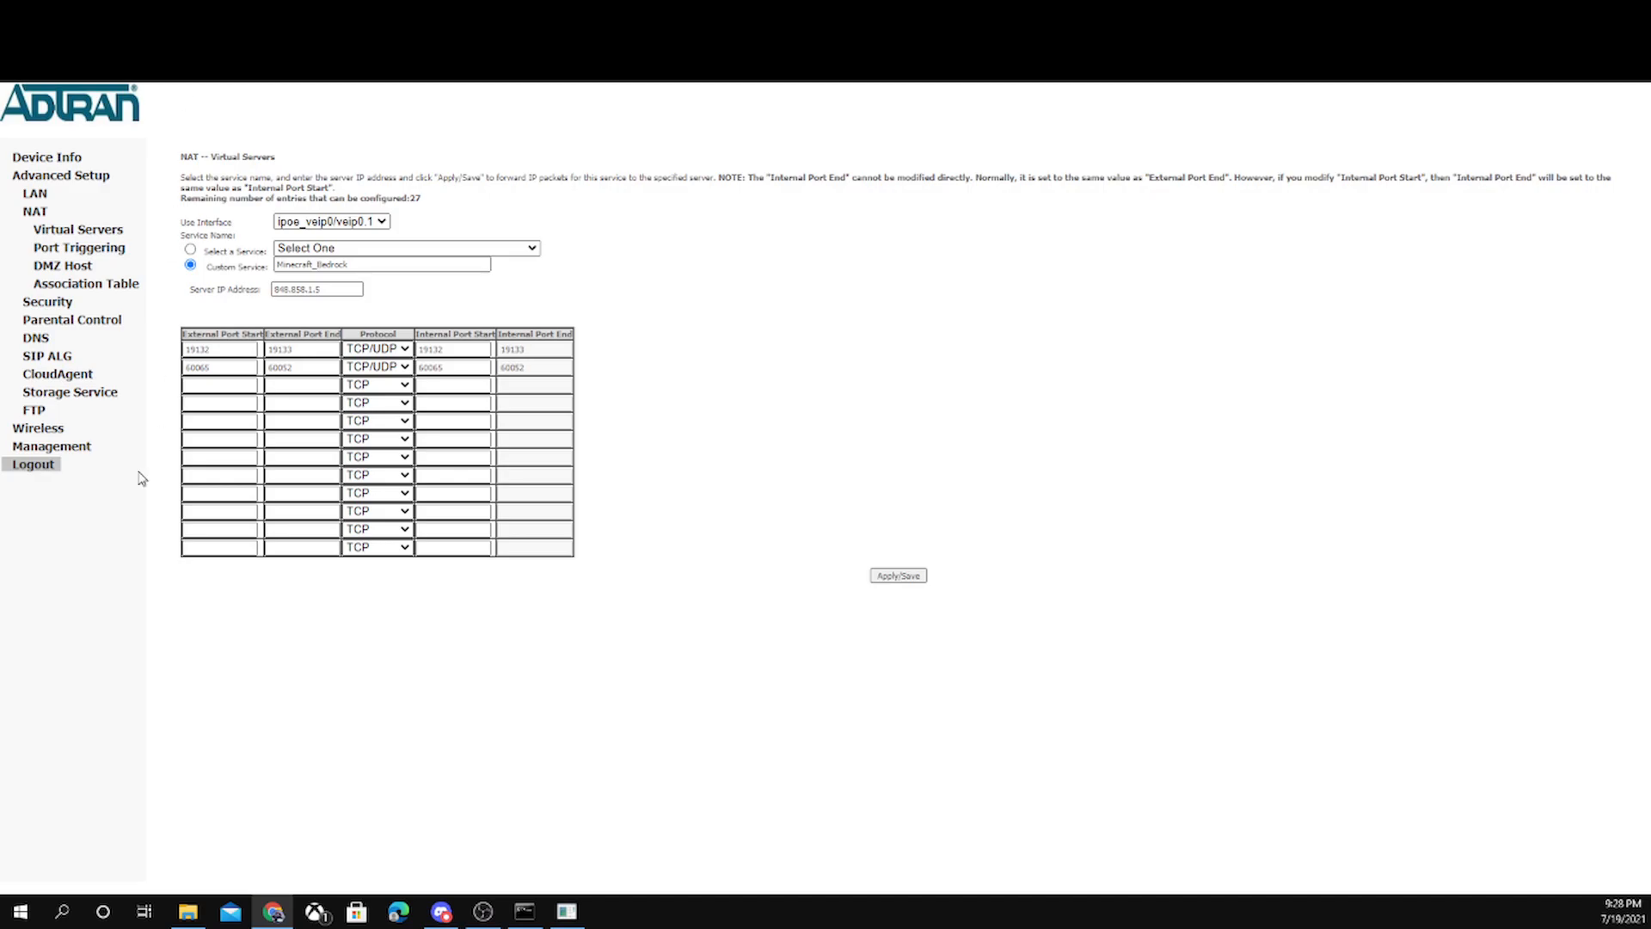